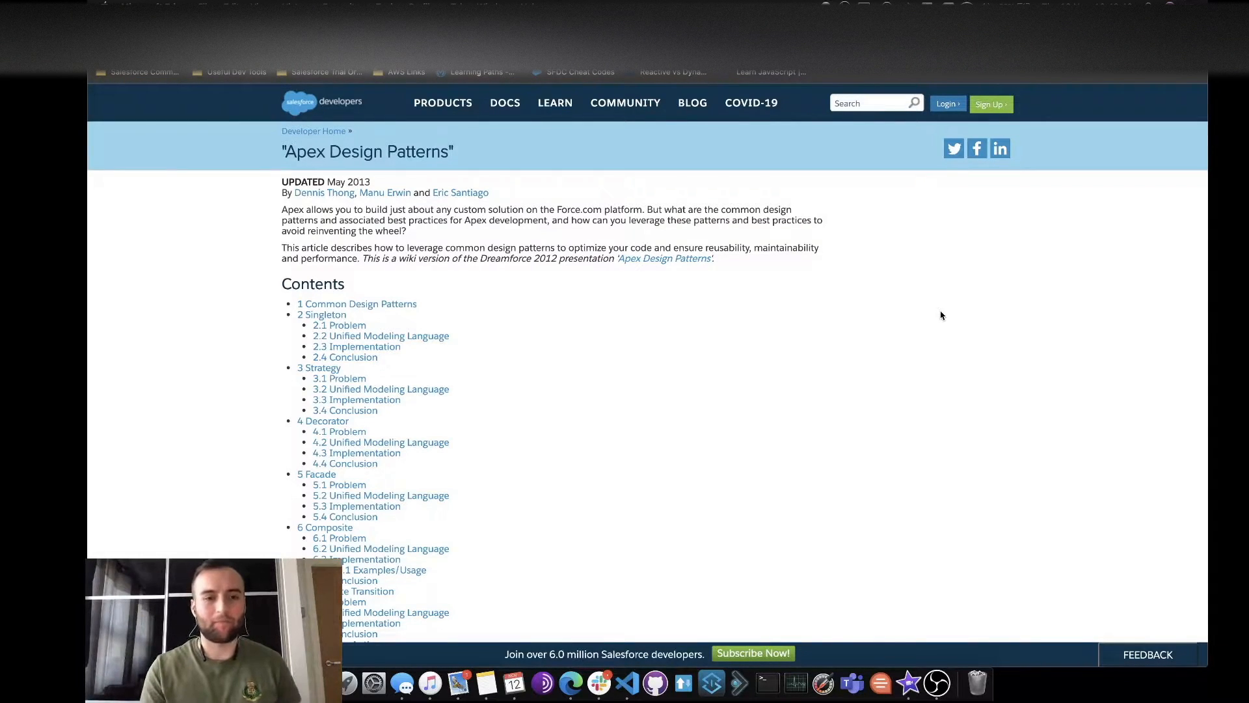
{"action": "scroll", "scroll_direction": "down", "scroll_amount": 3}
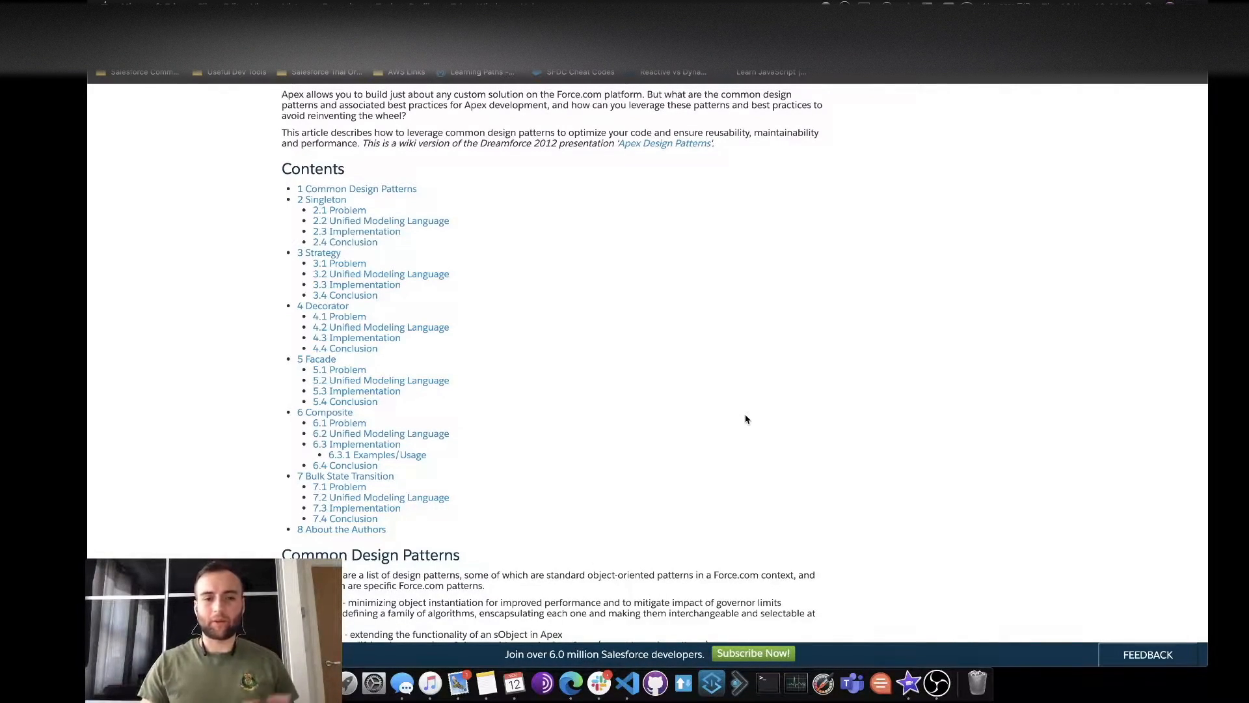
{"action": "scroll", "scroll_direction": "down", "scroll_amount": 3}
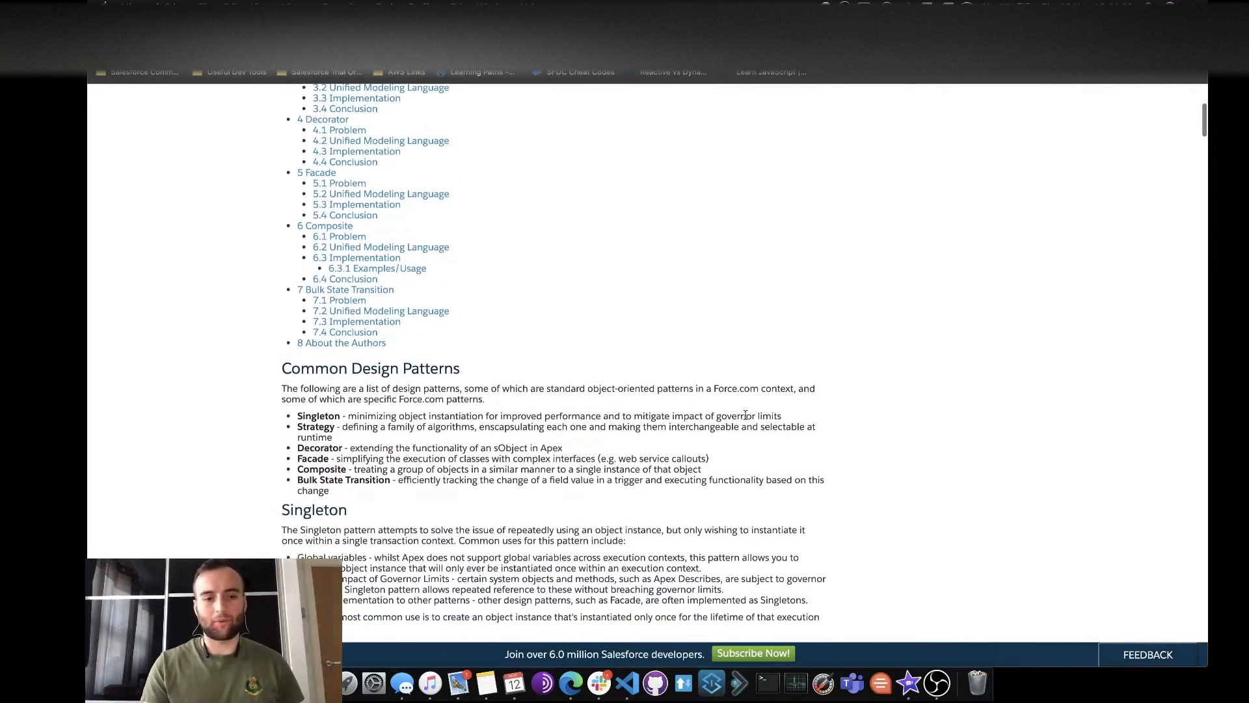
{"action": "scroll", "scroll_direction": "down", "scroll_amount": 3}
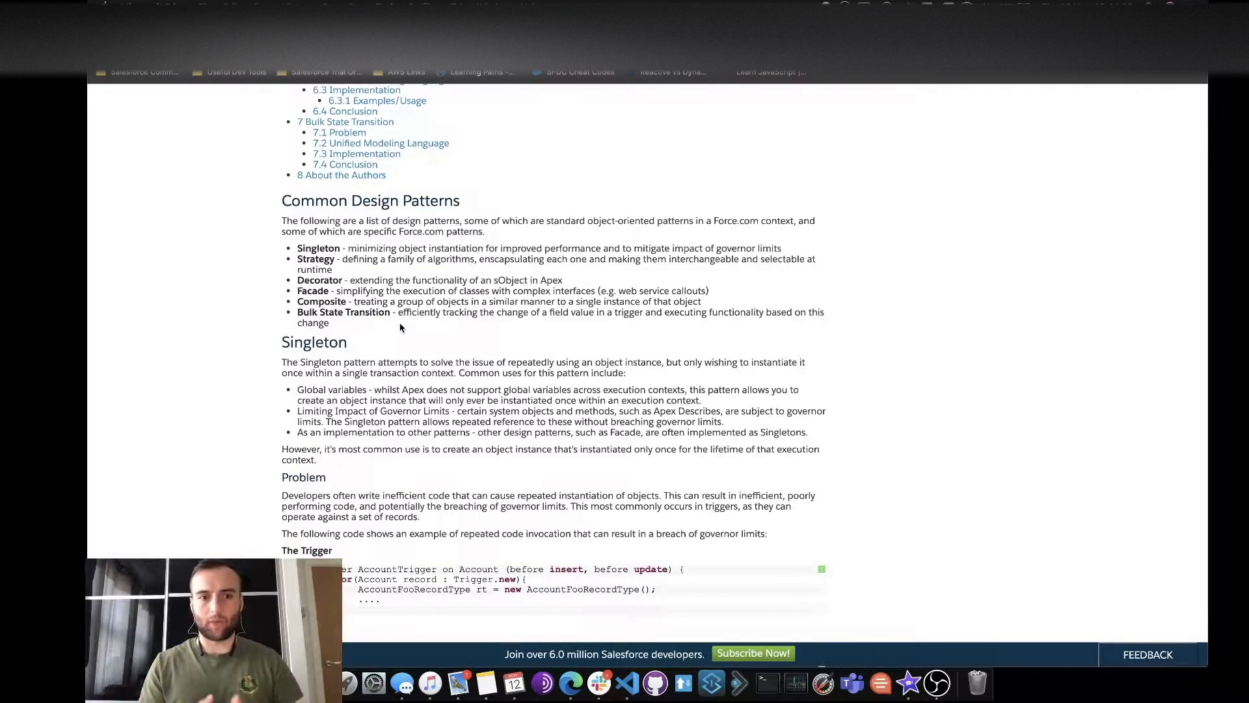
{"action": "scroll", "scroll_direction": "down", "scroll_amount": 3}
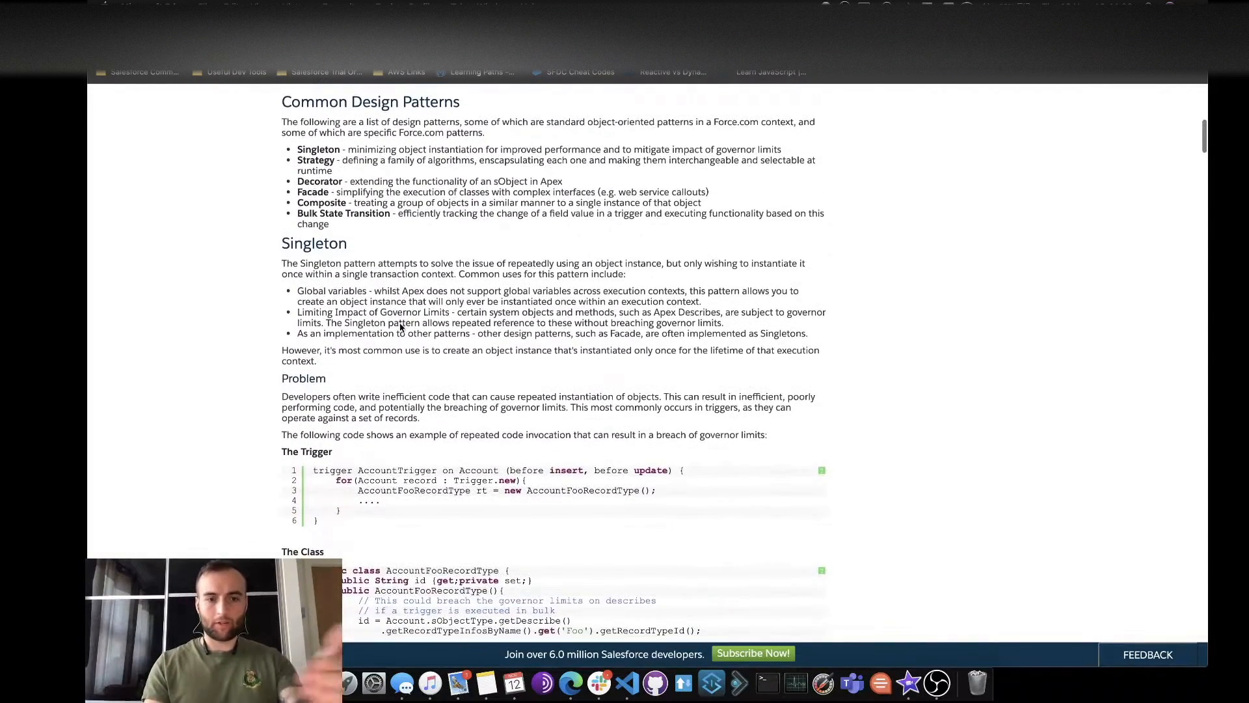
{"action": "scroll", "scroll_direction": "down", "scroll_amount": 3}
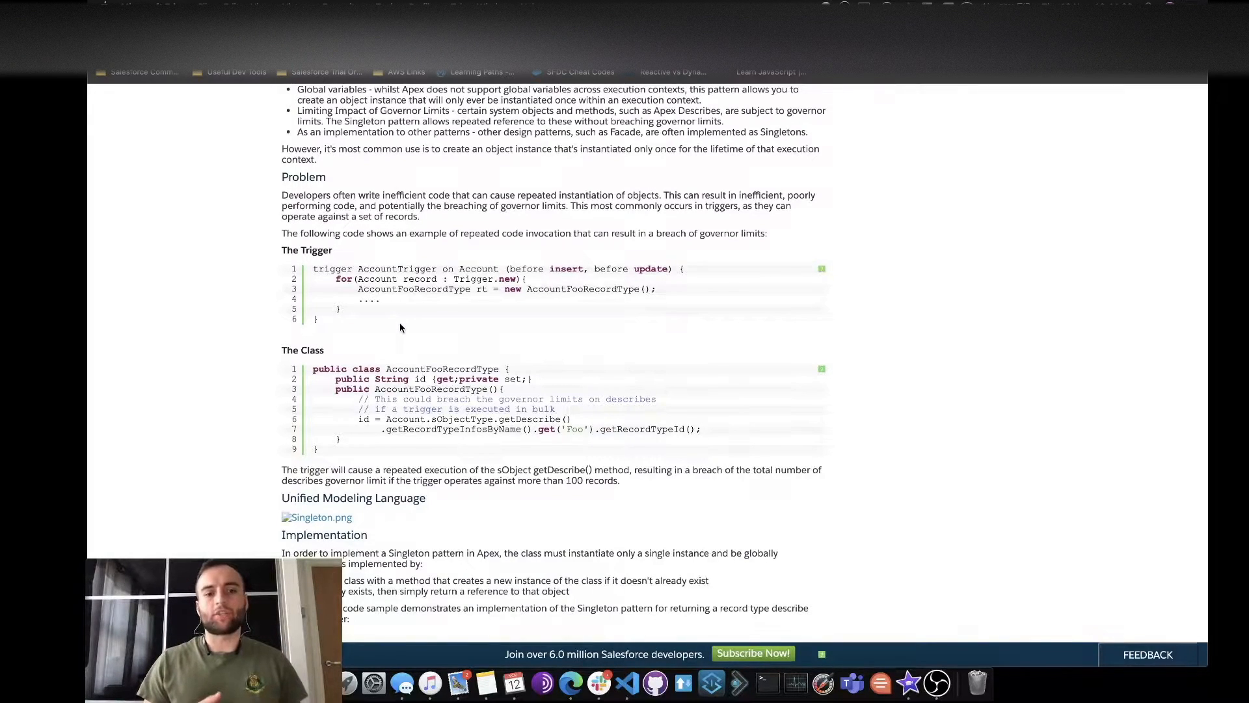
{"action": "scroll", "scroll_direction": "down", "scroll_amount": 3}
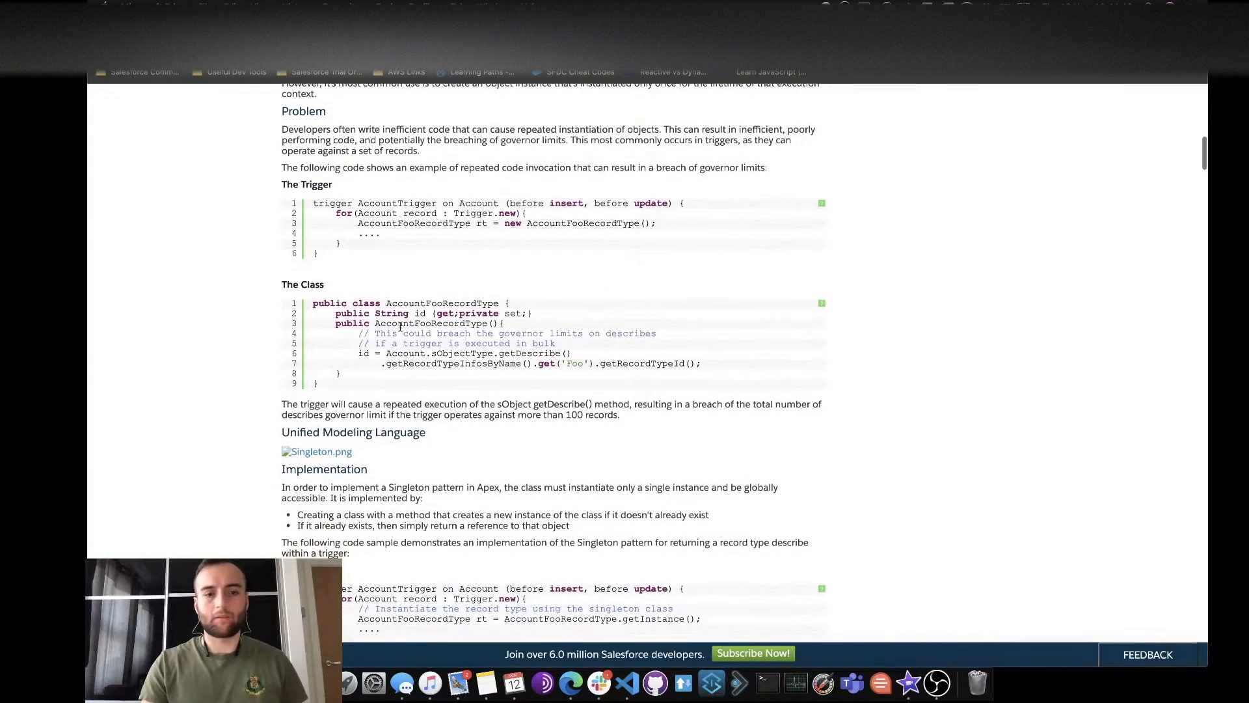
{"action": "scroll", "scroll_direction": "down", "scroll_amount": 3}
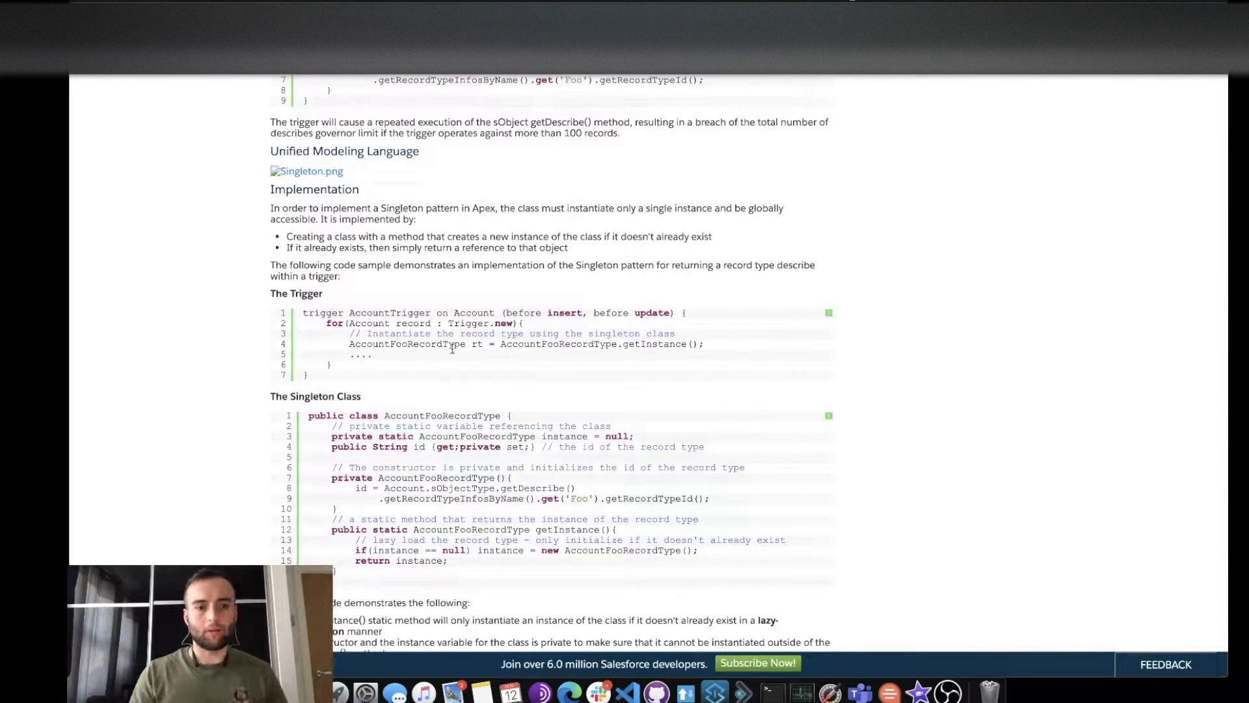
{"action": "scroll", "scroll_direction": "down", "scroll_amount": 3}
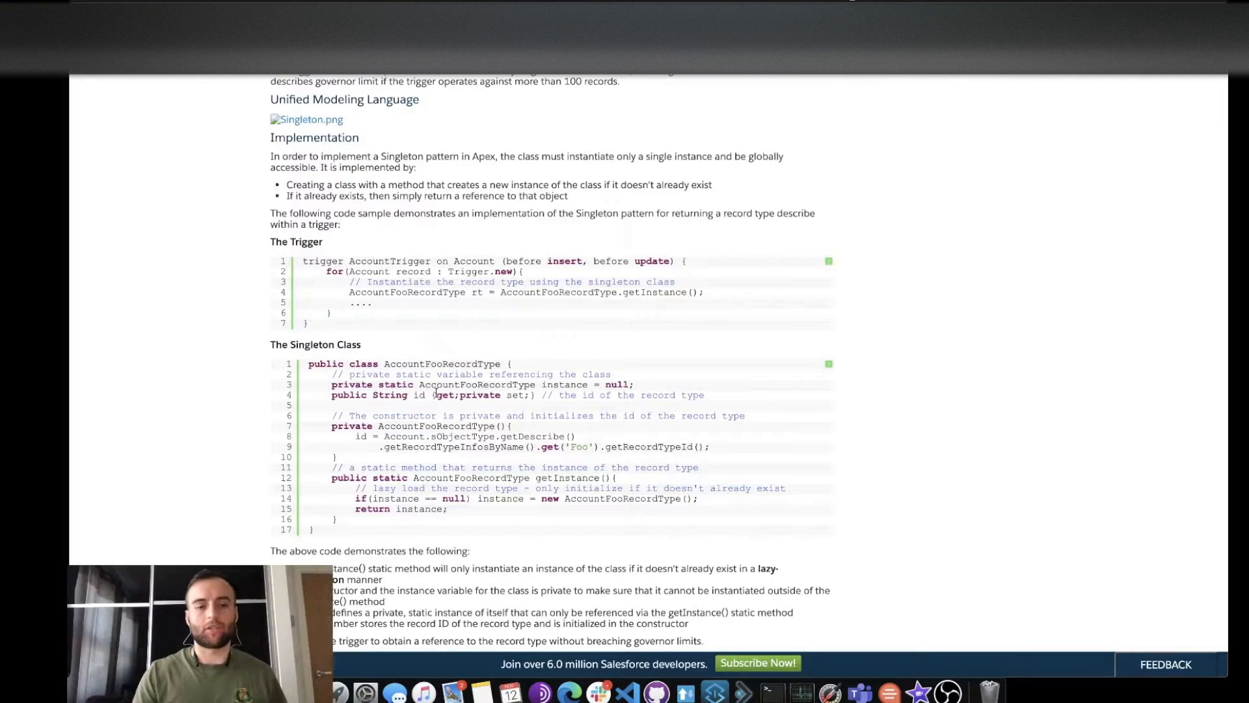
{"action": "scroll", "scroll_direction": "down", "scroll_amount": 3}
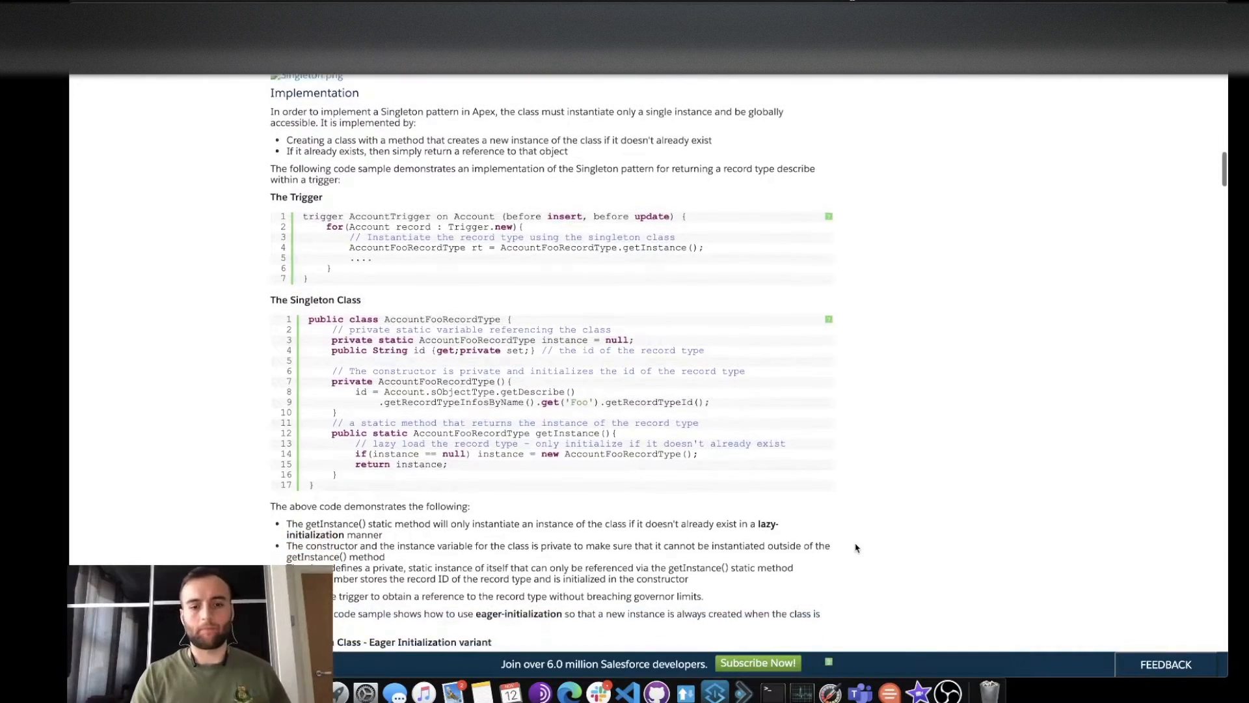
{"action": "scroll", "scroll_direction": "down", "scroll_amount": 3}
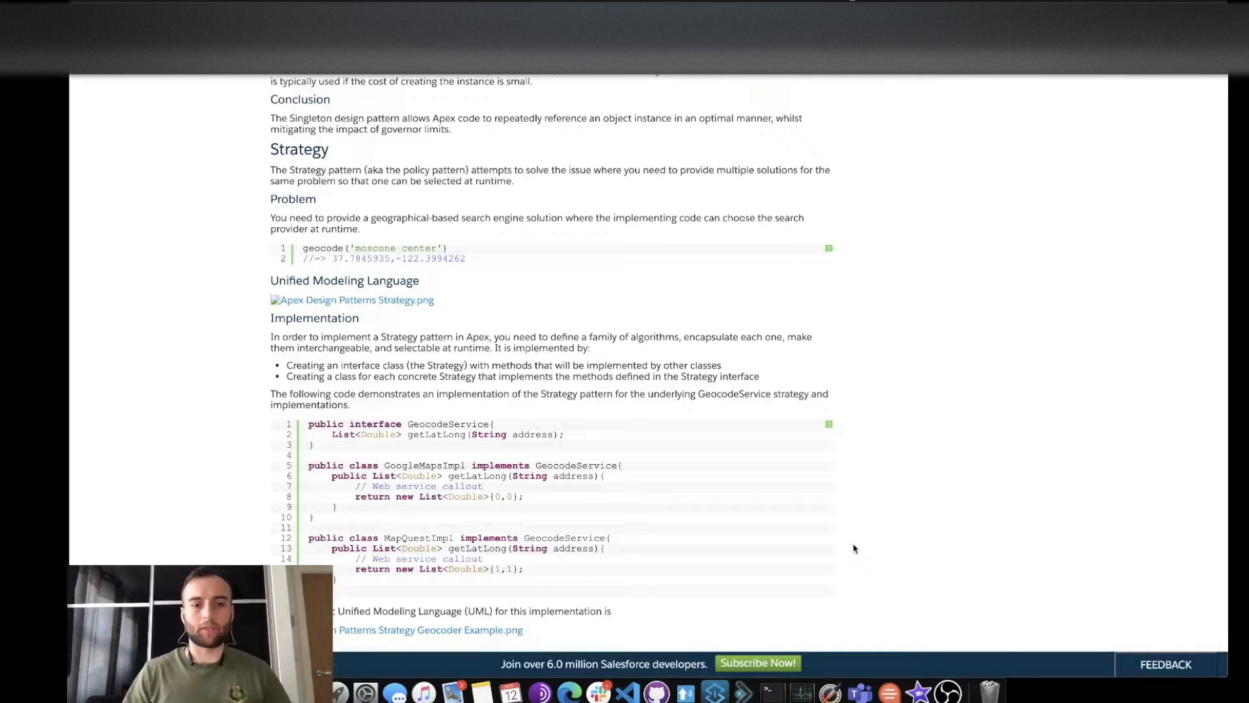
{"action": "scroll", "scroll_direction": "down", "scroll_amount": 3}
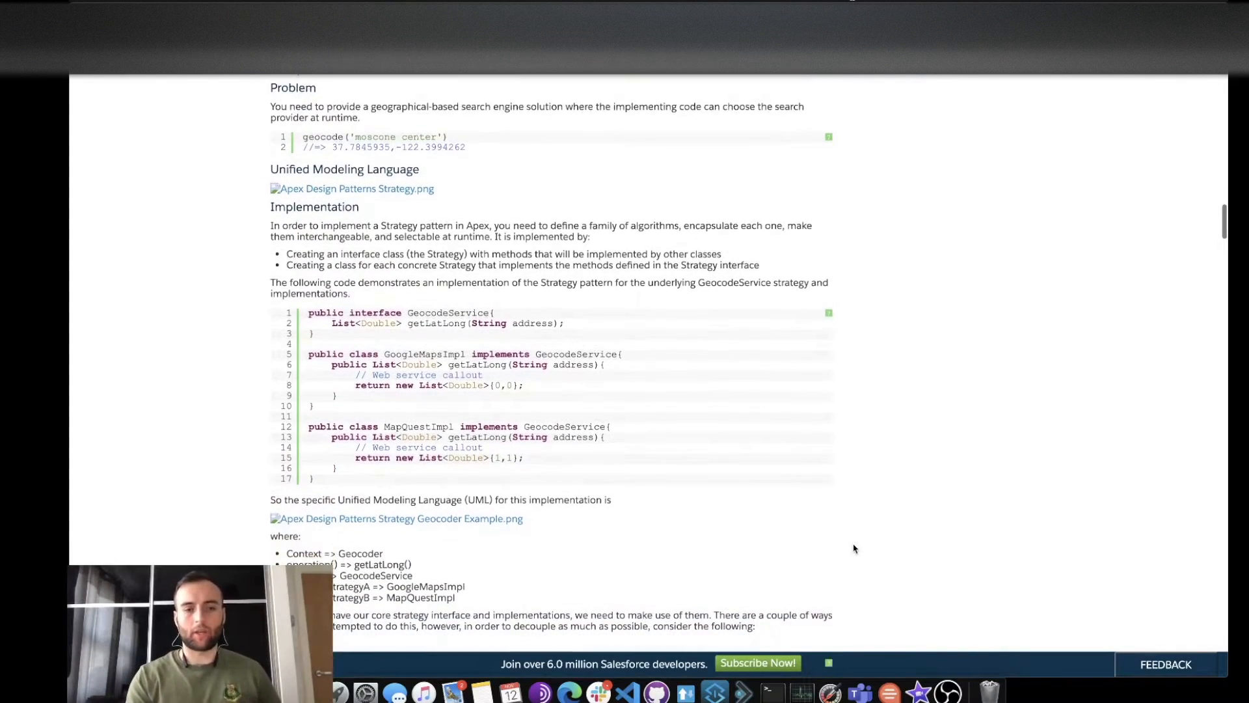
{"action": "scroll", "scroll_direction": "down", "scroll_amount": 3}
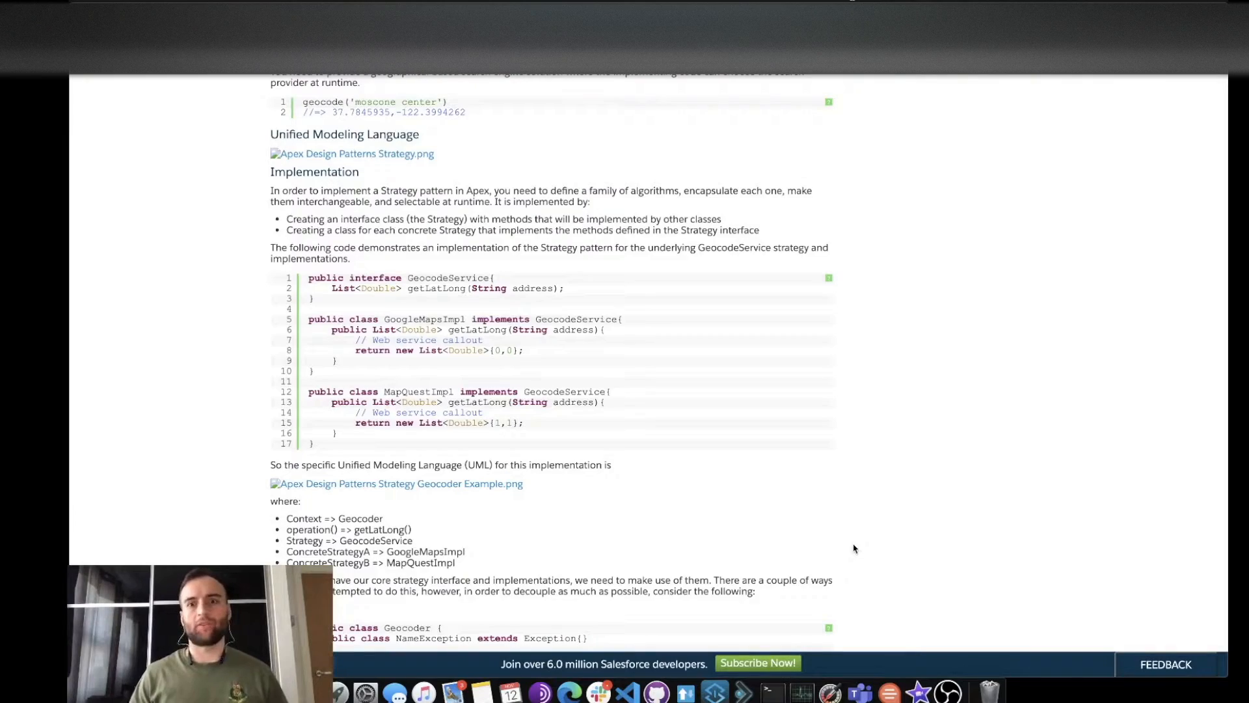
{"action": "scroll", "scroll_direction": "down", "scroll_amount": 3}
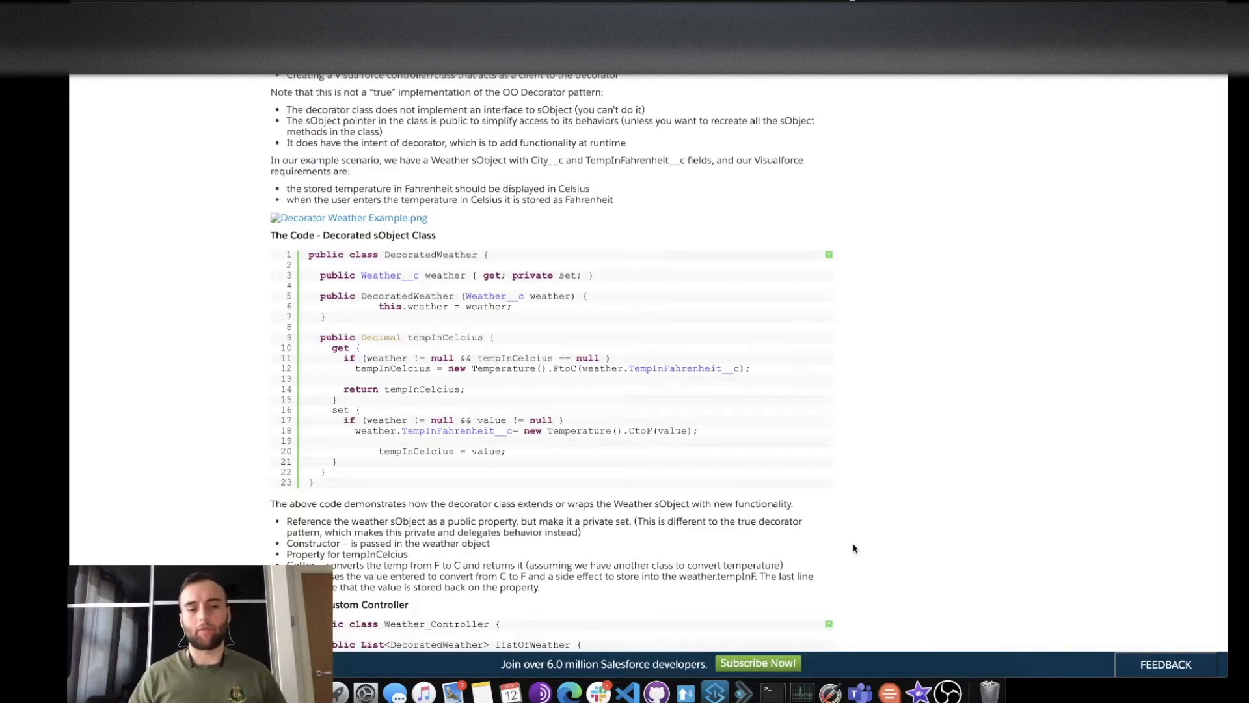
{"action": "scroll", "scroll_direction": "down", "scroll_amount": 3}
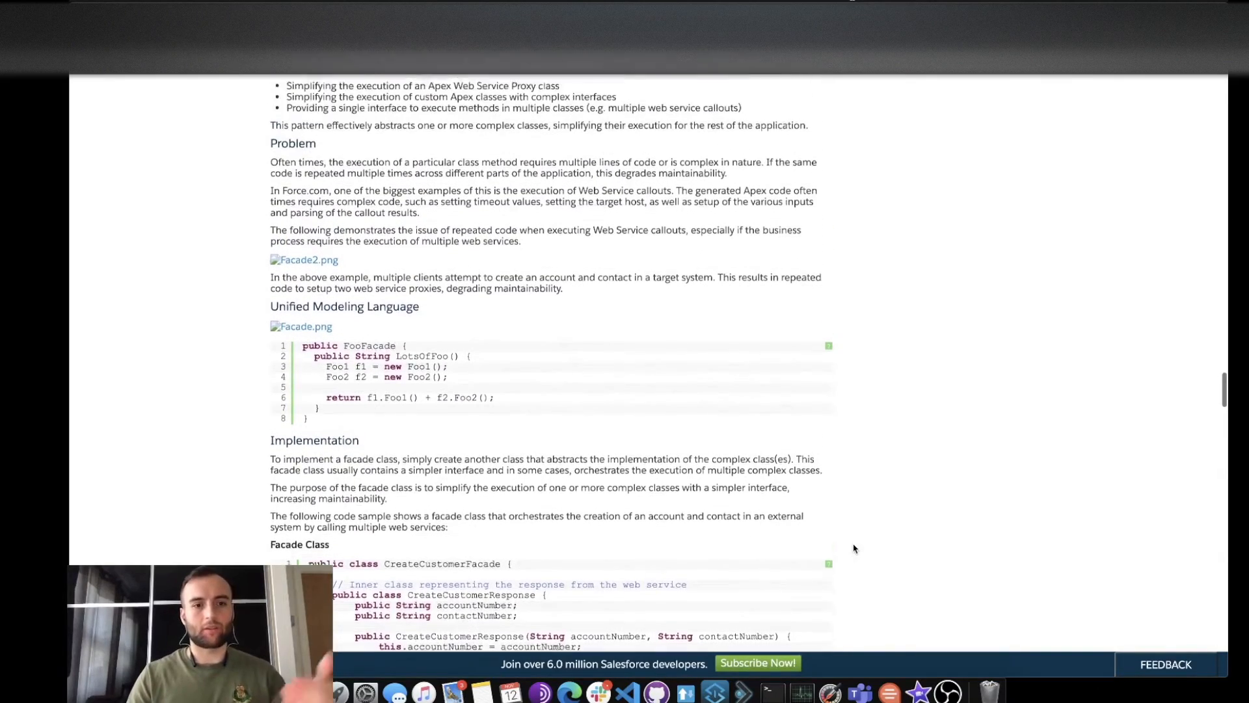
{"action": "scroll", "scroll_direction": "down", "scroll_amount": 3}
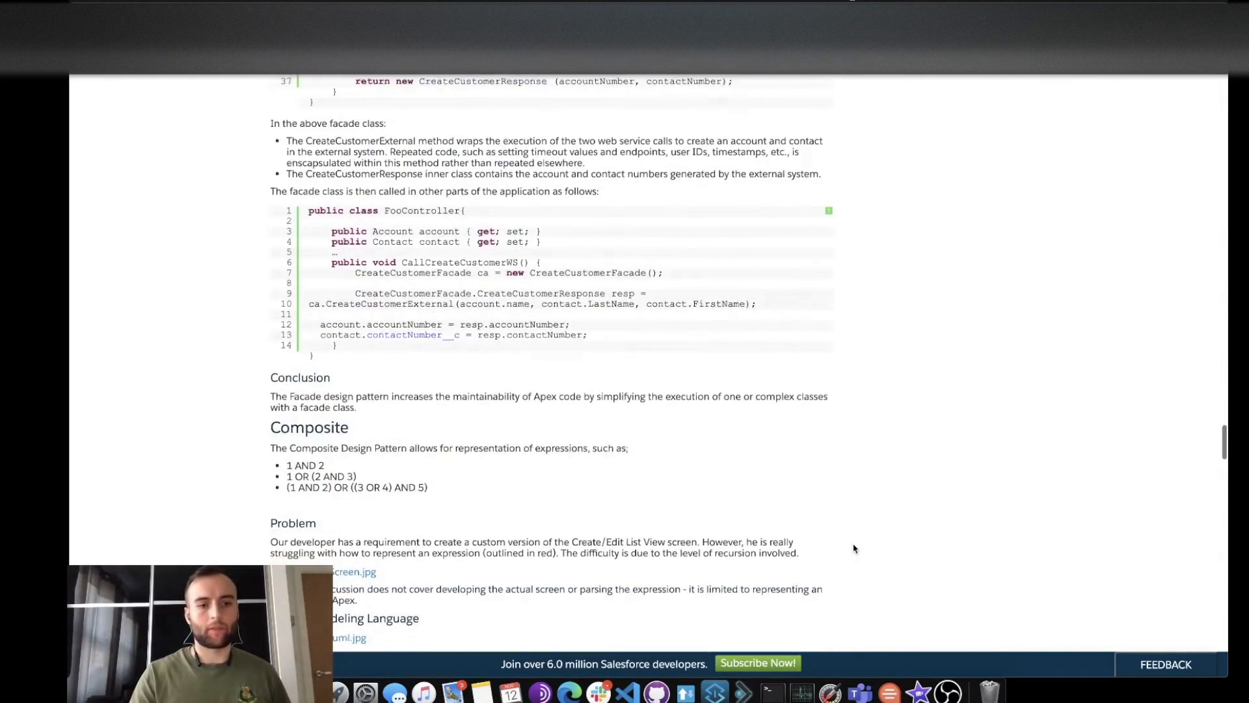
{"action": "scroll", "scroll_direction": "down", "scroll_amount": 3}
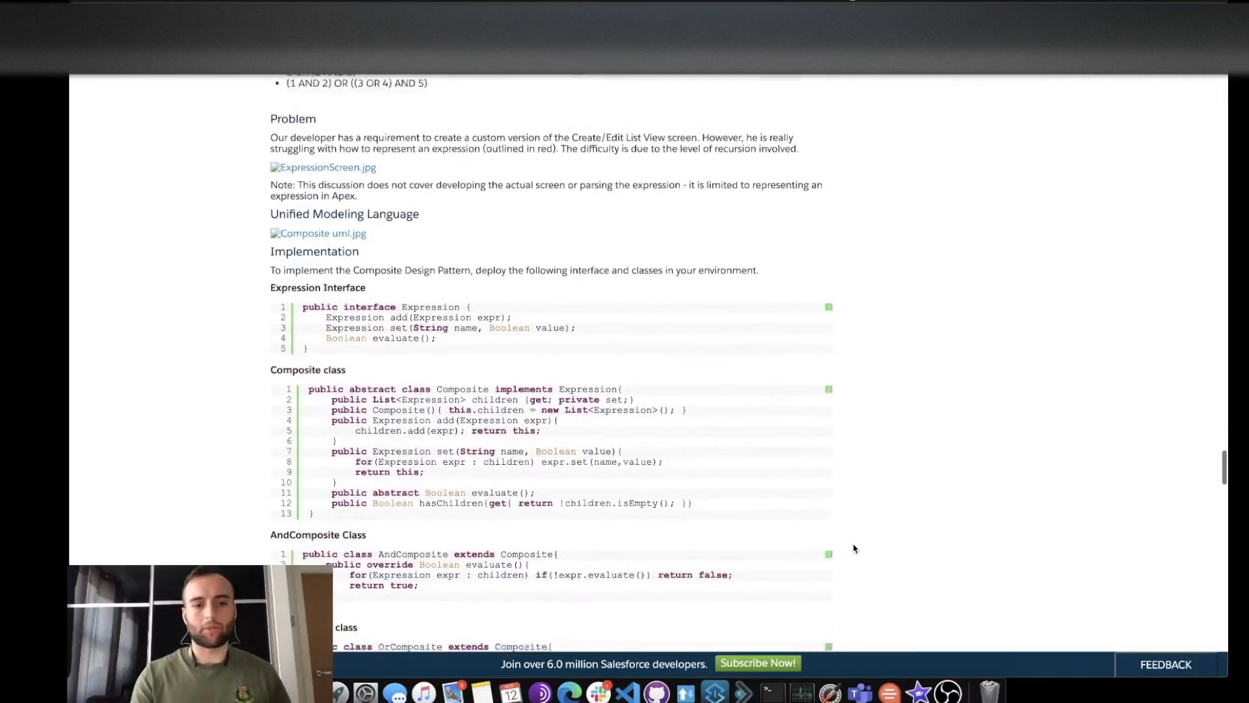
{"action": "scroll", "scroll_direction": "down", "scroll_amount": 3}
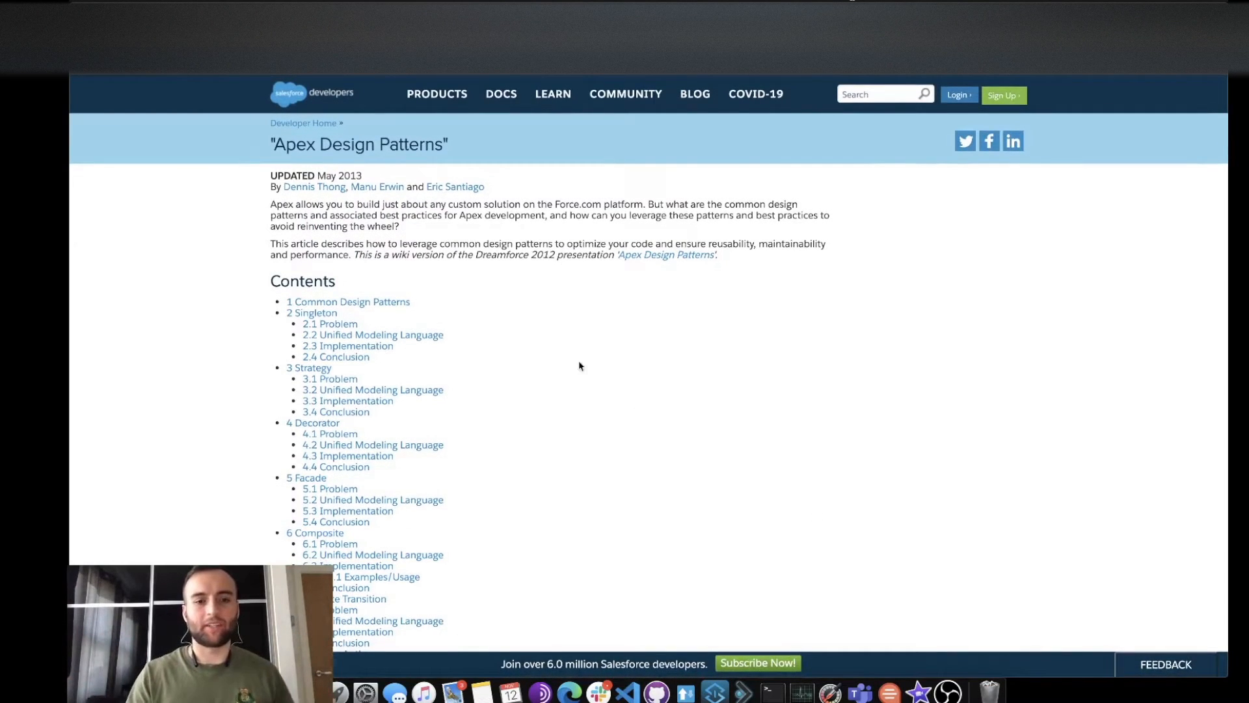
{"action": "mouse_move", "coordinate": [613, 477]}
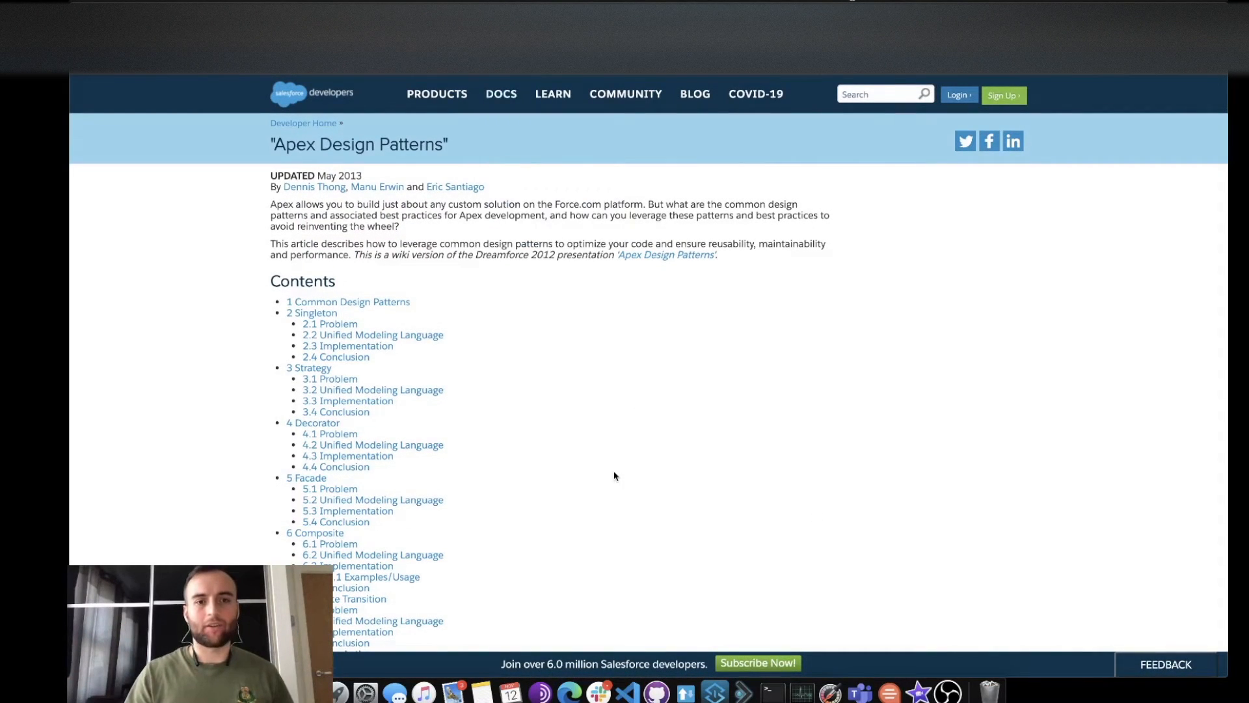